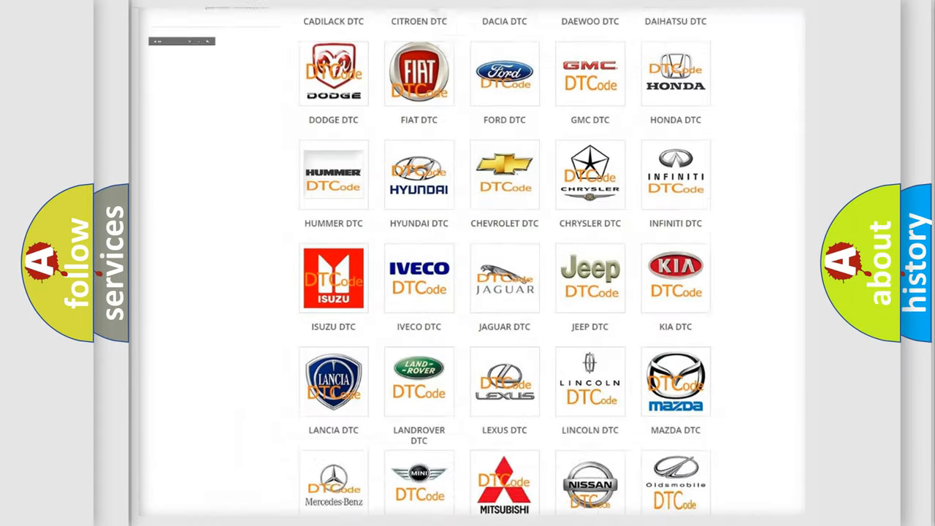
Step: Go to the Lincoln DTC page from the brand grid and look through its numbered trouble codes
{"action": "scroll", "scroll_direction": "up", "scroll_amount": 3}
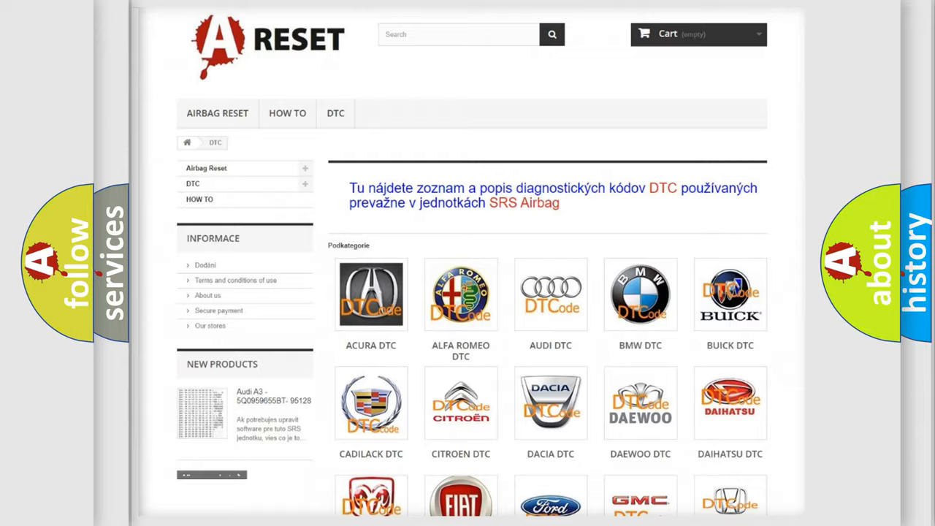
{"action": "scroll", "scroll_direction": "down", "scroll_amount": 3}
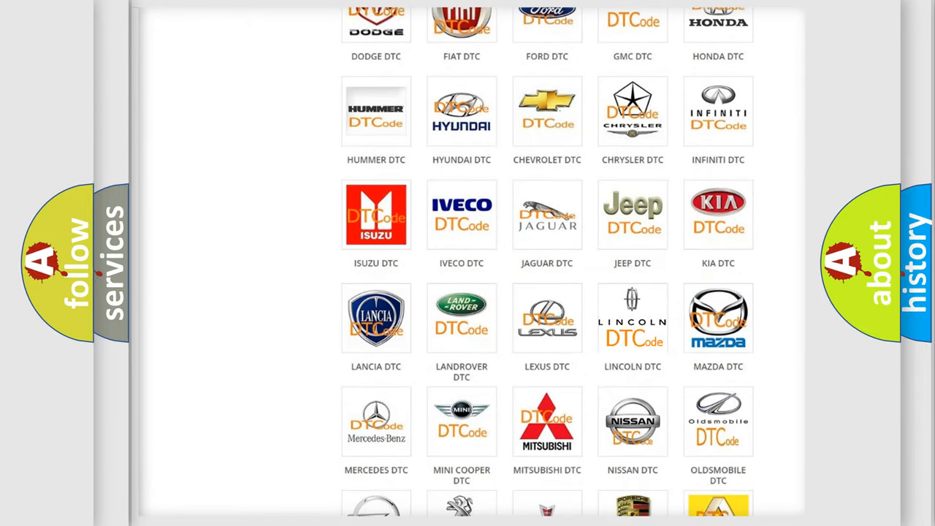
{"action": "left_click", "coordinate": [631, 318]}
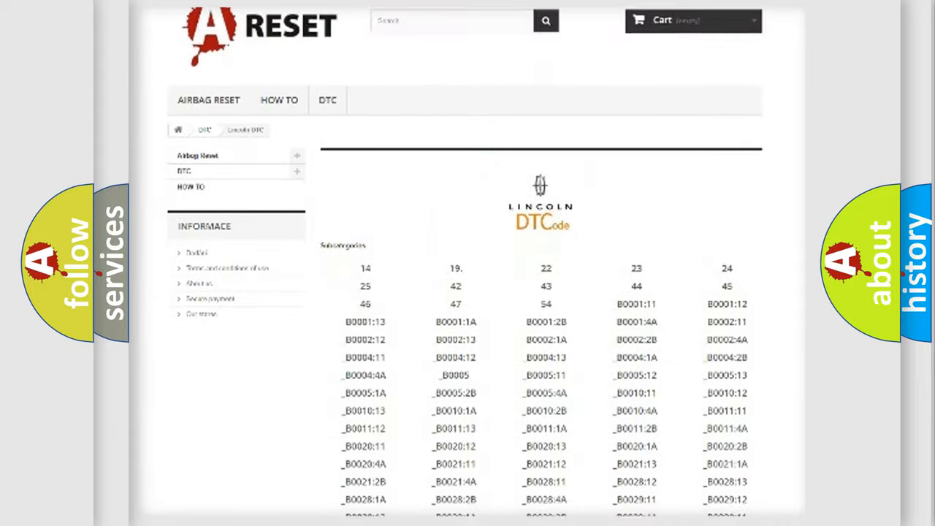
{"action": "scroll", "scroll_direction": "down", "scroll_amount": 3}
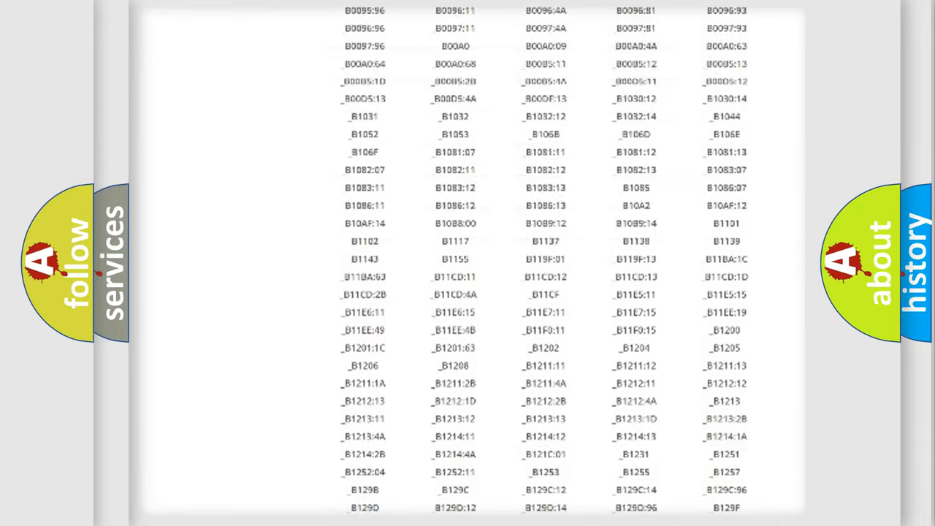
{"action": "scroll", "scroll_direction": "up", "scroll_amount": 3}
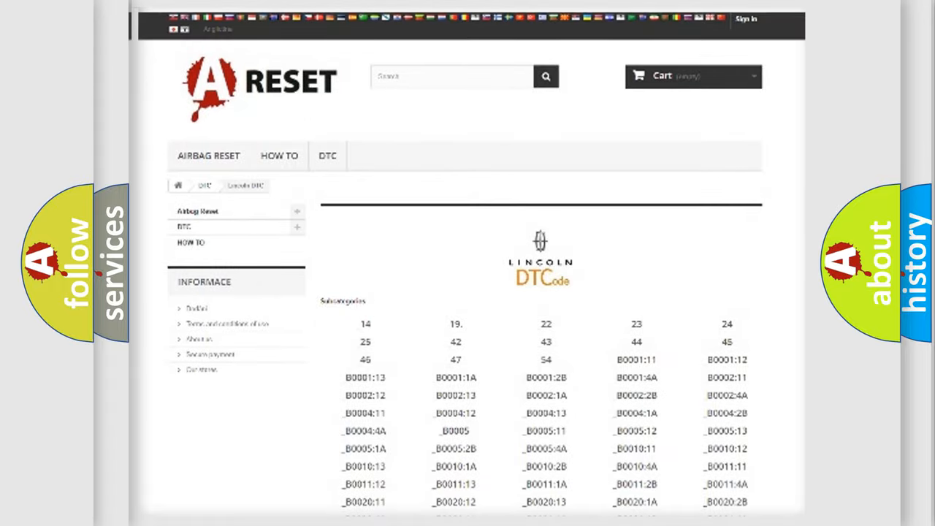